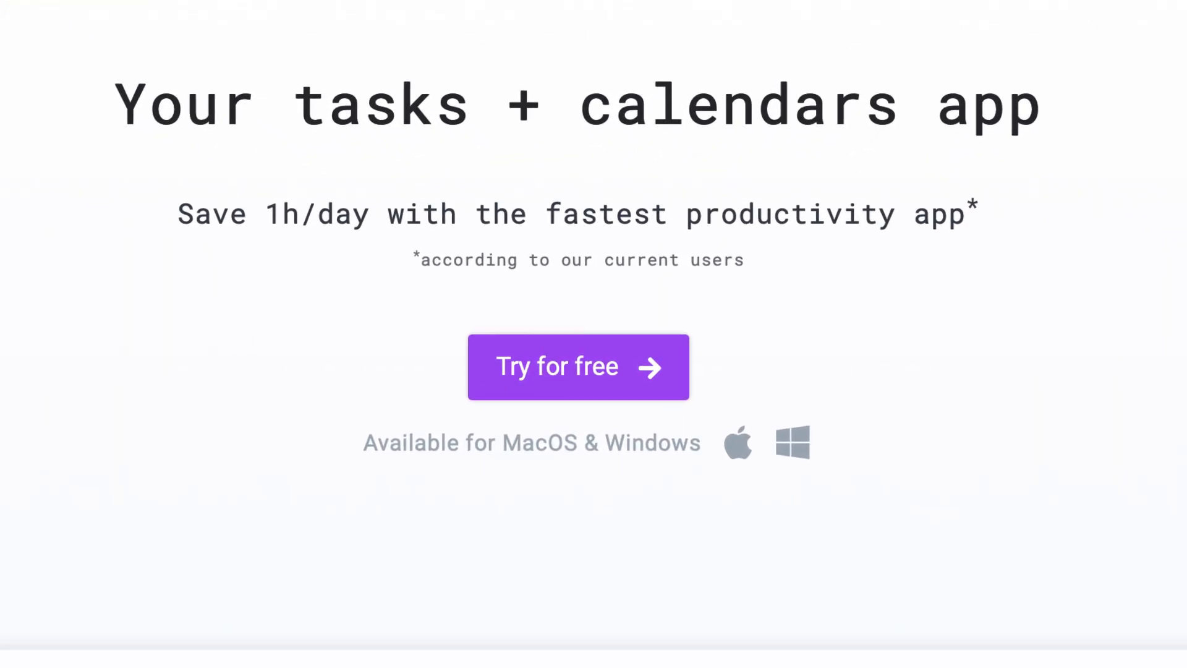
# Begin a new label 'Perso' for the Send Card to Nonna task alongside Work and Fitness.
pyautogui.click(578, 367)
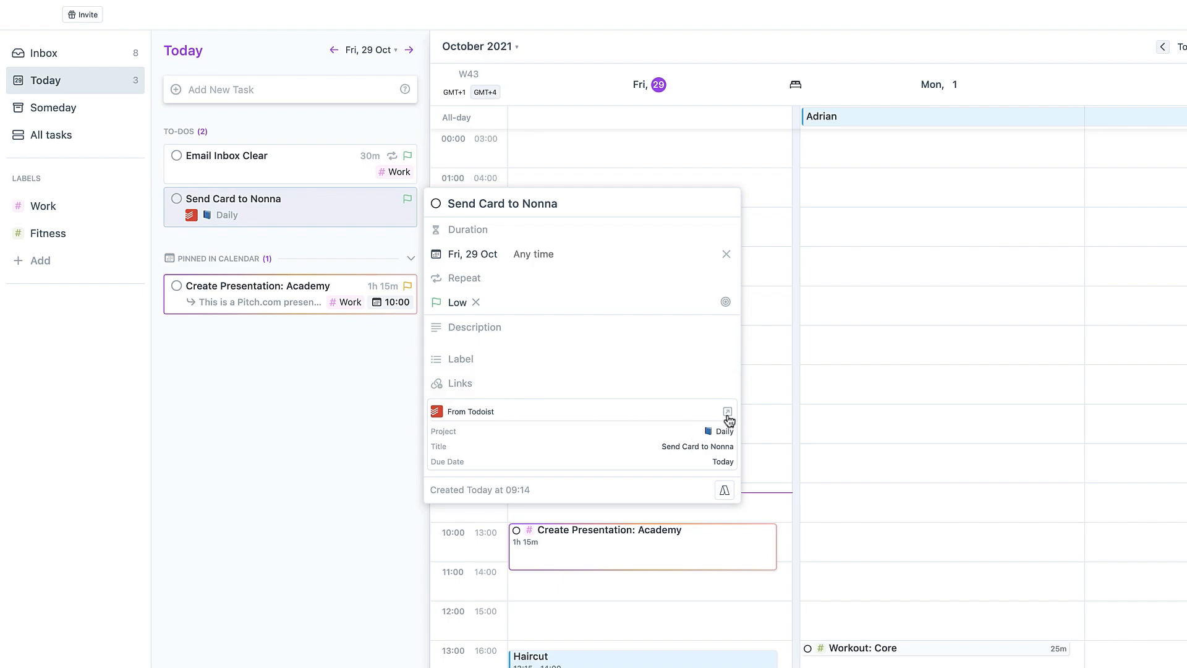
pyautogui.moveTo(557, 411)
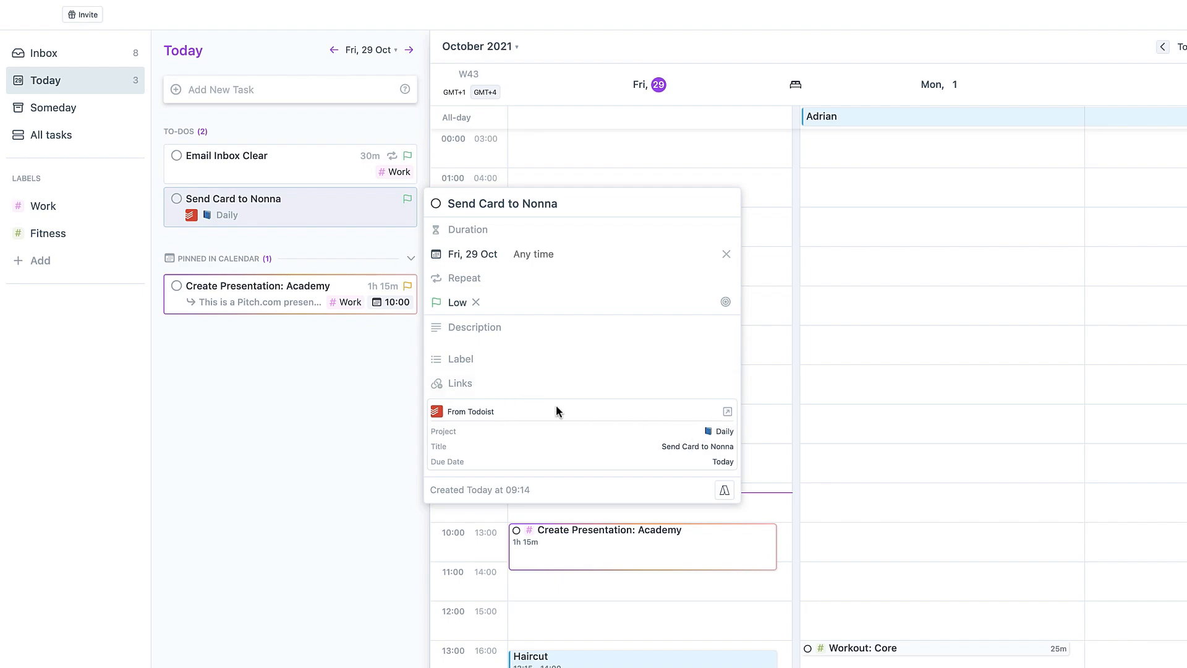
pyautogui.click(460, 358)
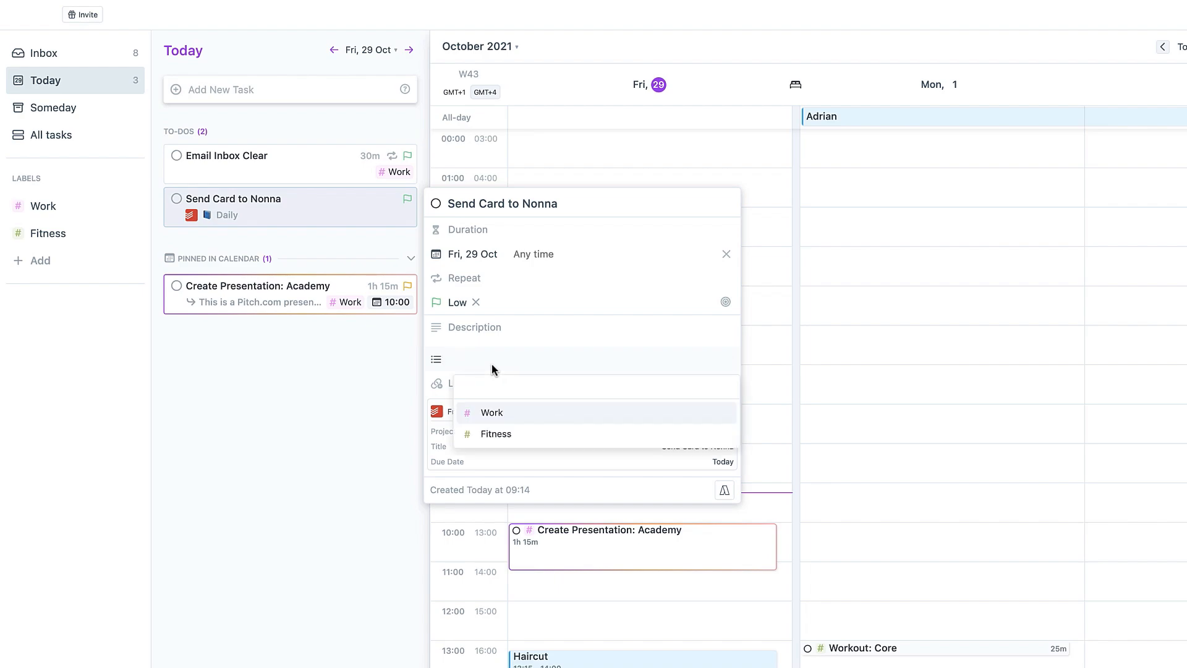
pyautogui.write('Perso')
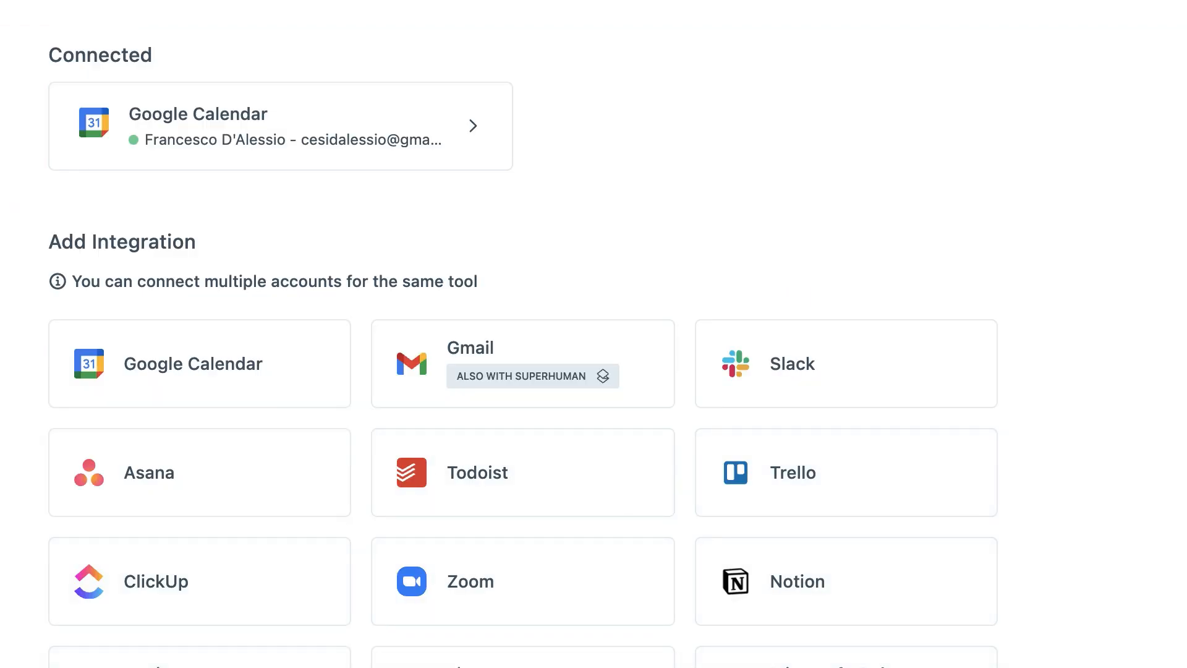
pyautogui.moveTo(619, 538)
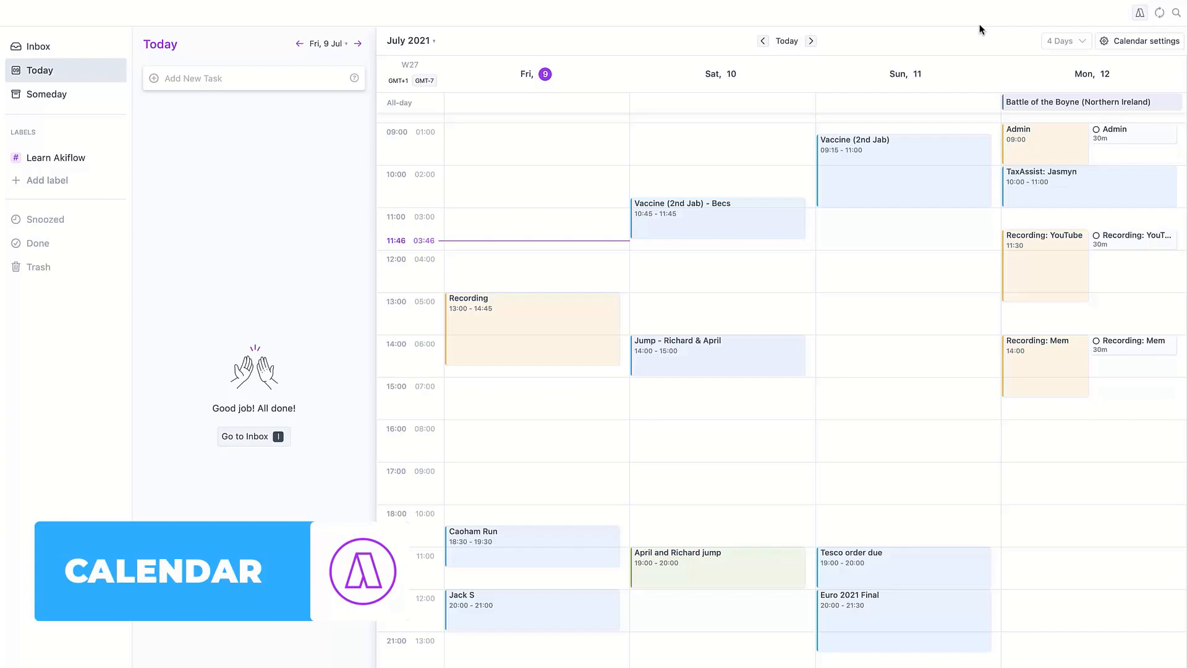
pyautogui.moveTo(271, 426)
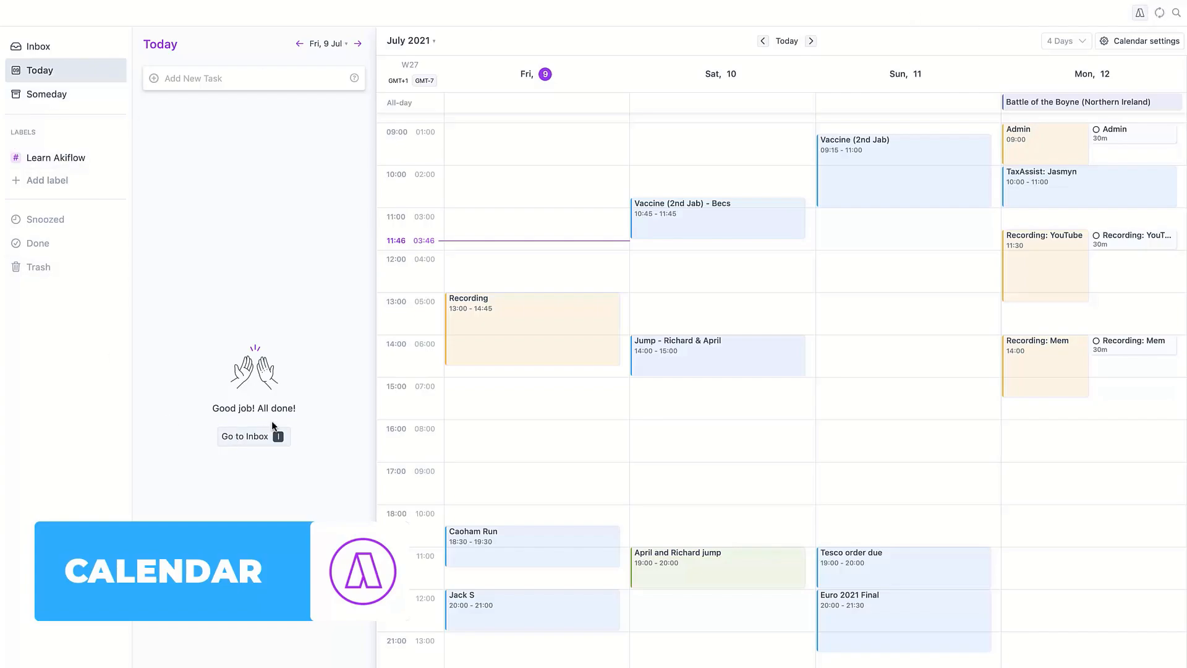